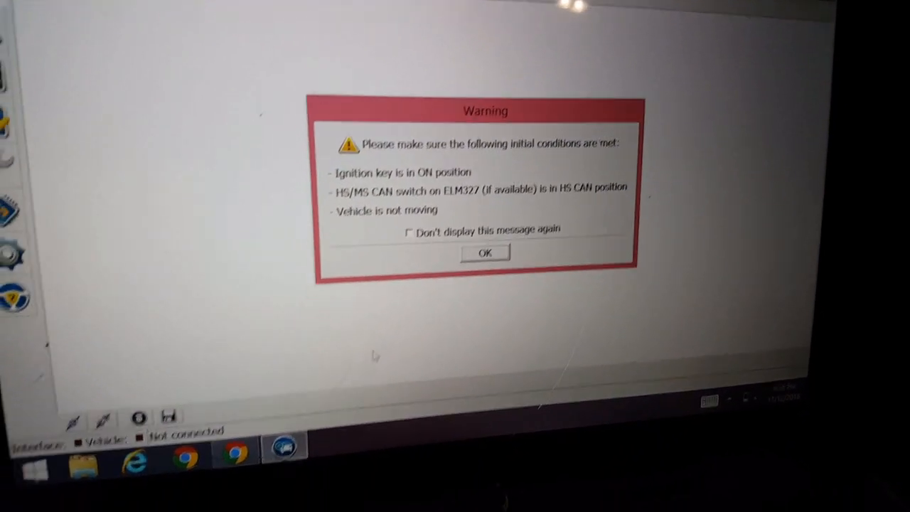
Acknowledge the ignition, CAN switch and stationary-vehicle warning with OK.
{"action": "left_click", "coordinate": [484, 252]}
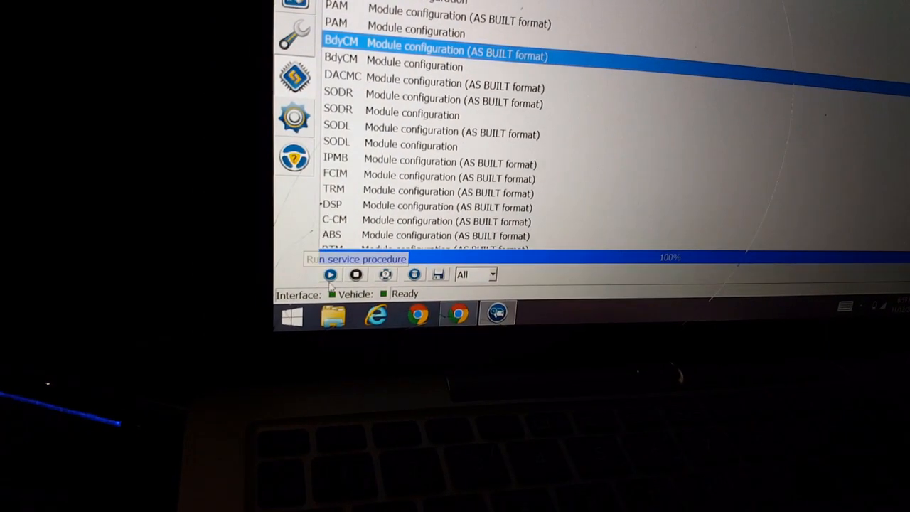
Run the 'BdyCM Module configuration (AS BUILT format)' service procedure.
{"action": "left_click", "coordinate": [330, 274]}
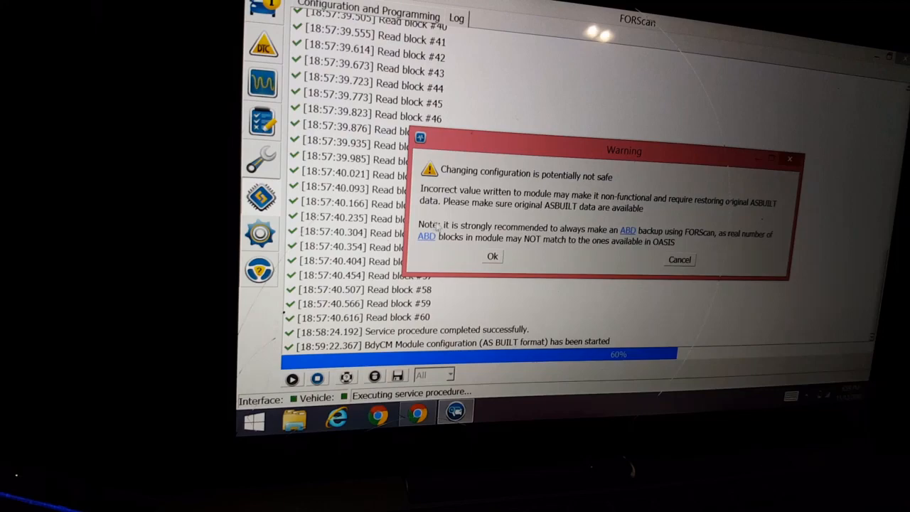
{"action": "left_click", "coordinate": [492, 257]}
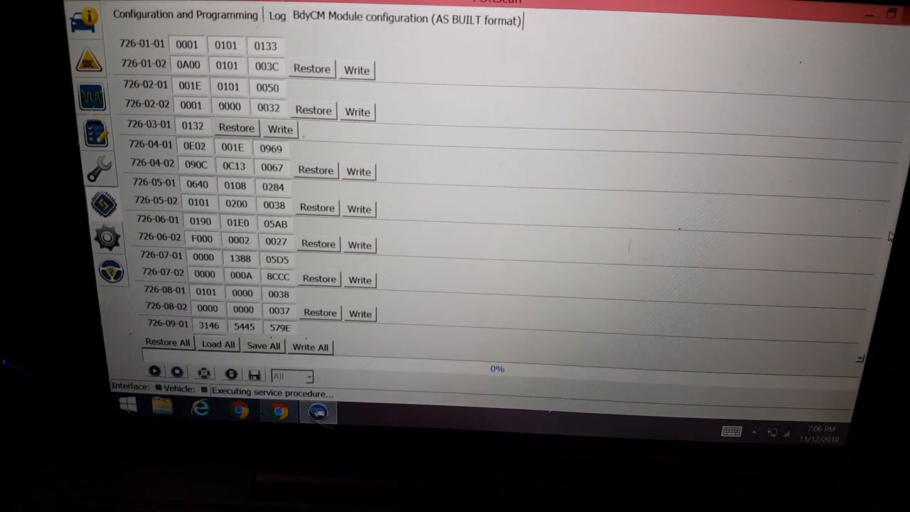
Scroll the BdyCM AS BUILT table down to the last block, 726-27-01.
{"action": "scroll", "scroll_direction": "down", "scroll_amount": 3}
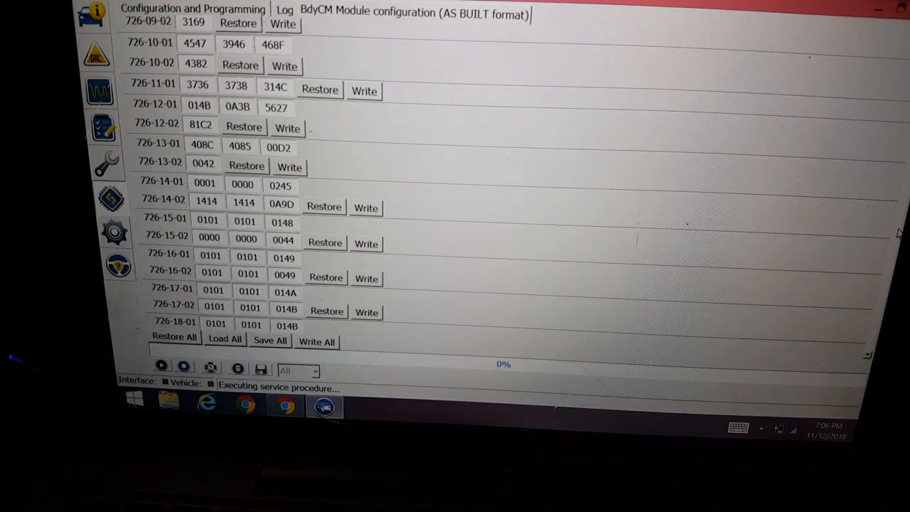
{"action": "scroll", "scroll_direction": "down", "scroll_amount": 3}
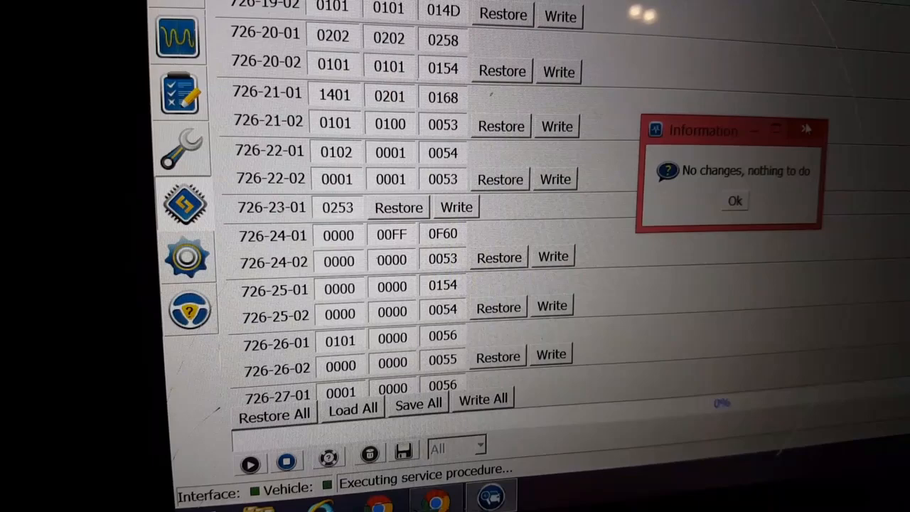
Dismiss the 'No changes, nothing to do' information notice.
{"action": "left_click", "coordinate": [735, 201]}
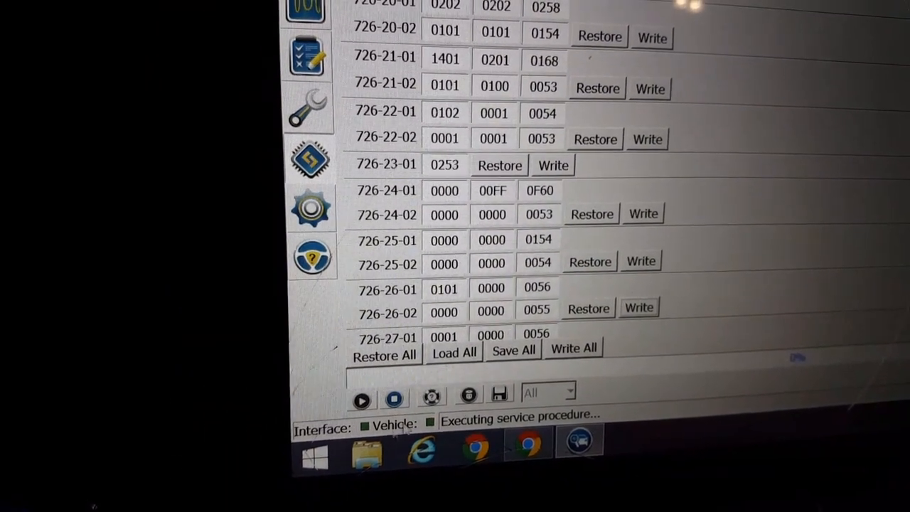